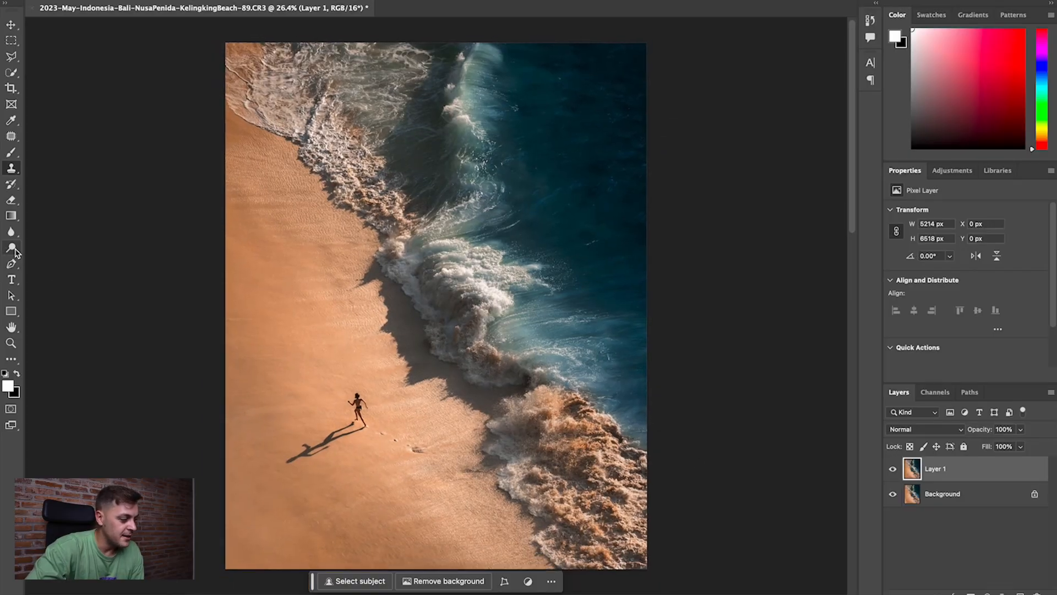
# Step: Select the Burn tool and set a 1200 px brush with 0% hardness
pyautogui.click(12, 247)
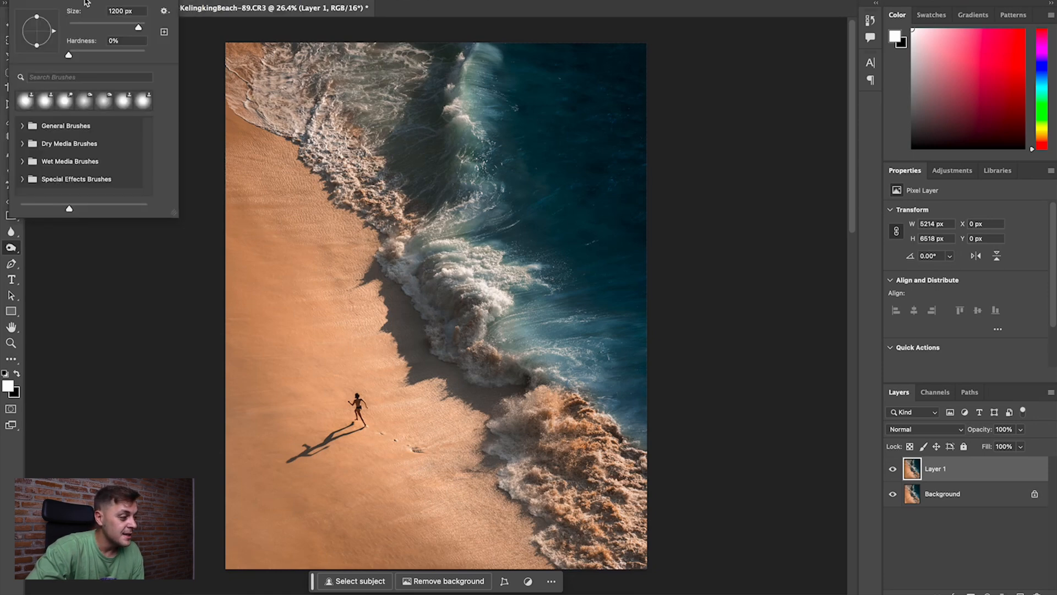
pyautogui.moveTo(68, 55); pyautogui.dragTo(77, 55)
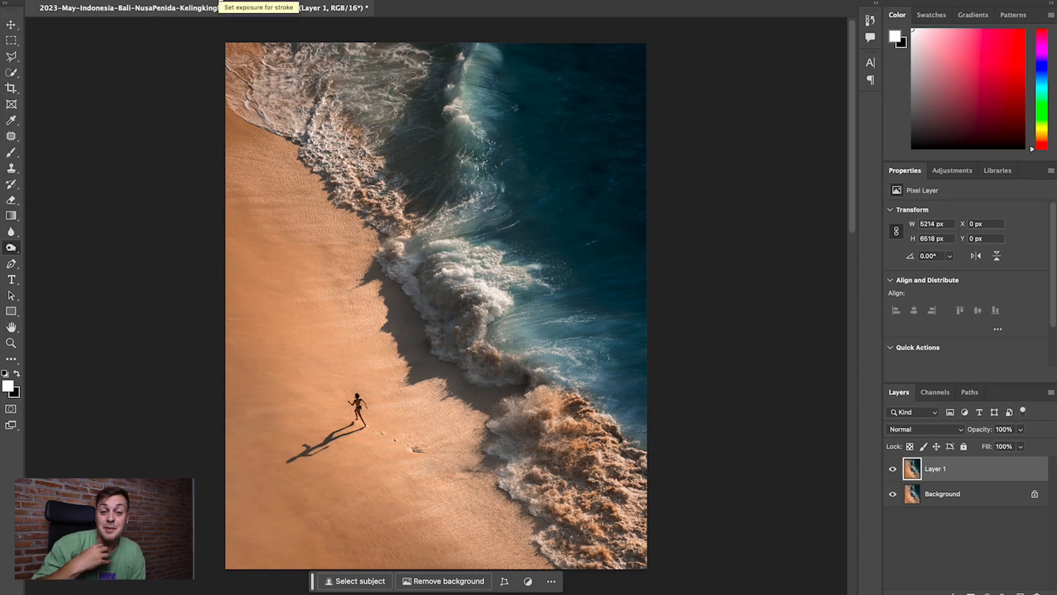
pyautogui.moveTo(409, 91)
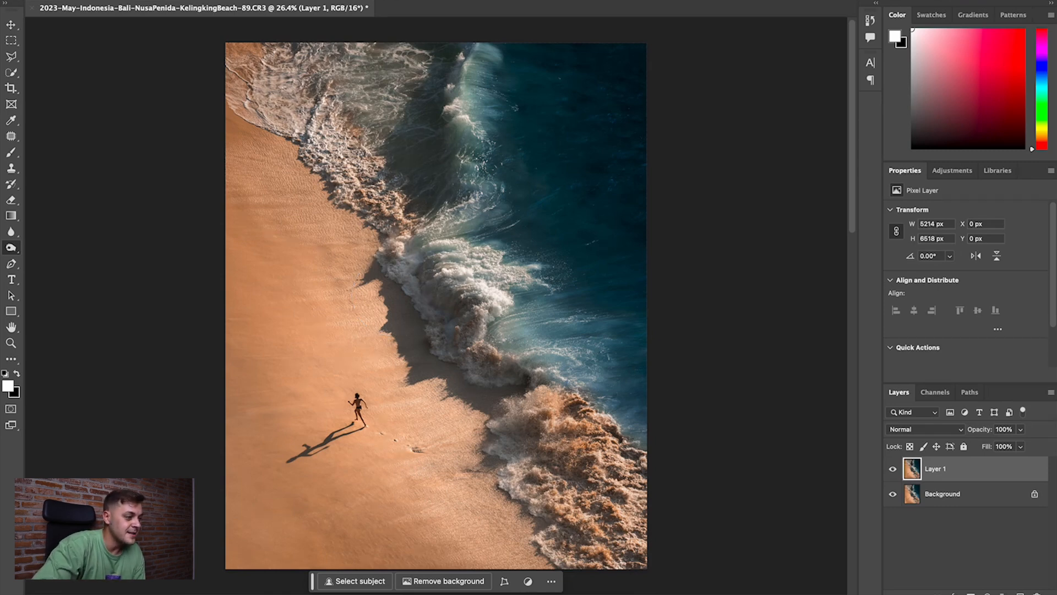
pyautogui.moveTo(404, 145)
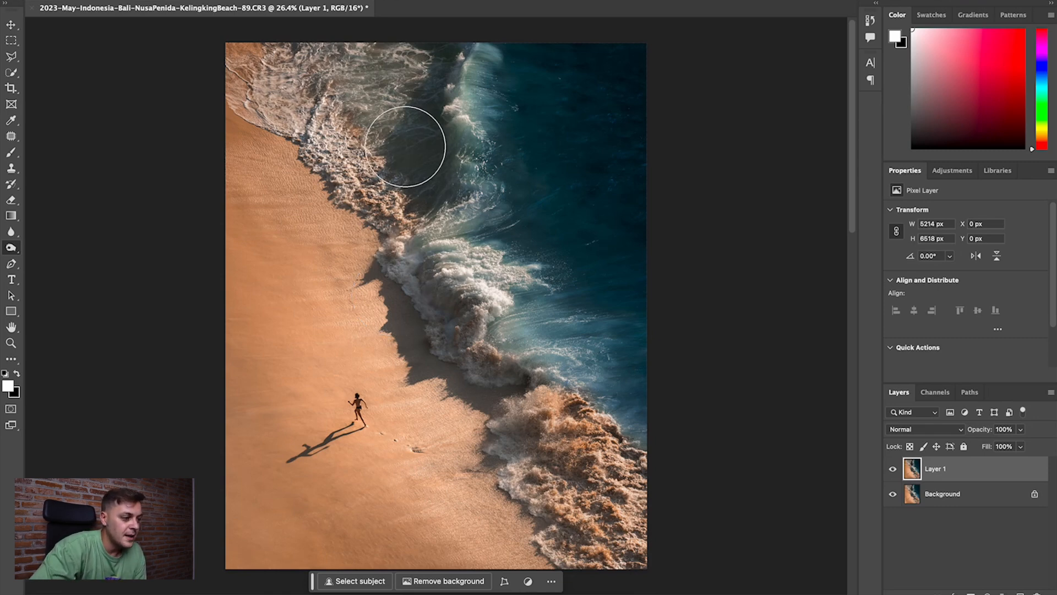
pyautogui.moveTo(424, 196)
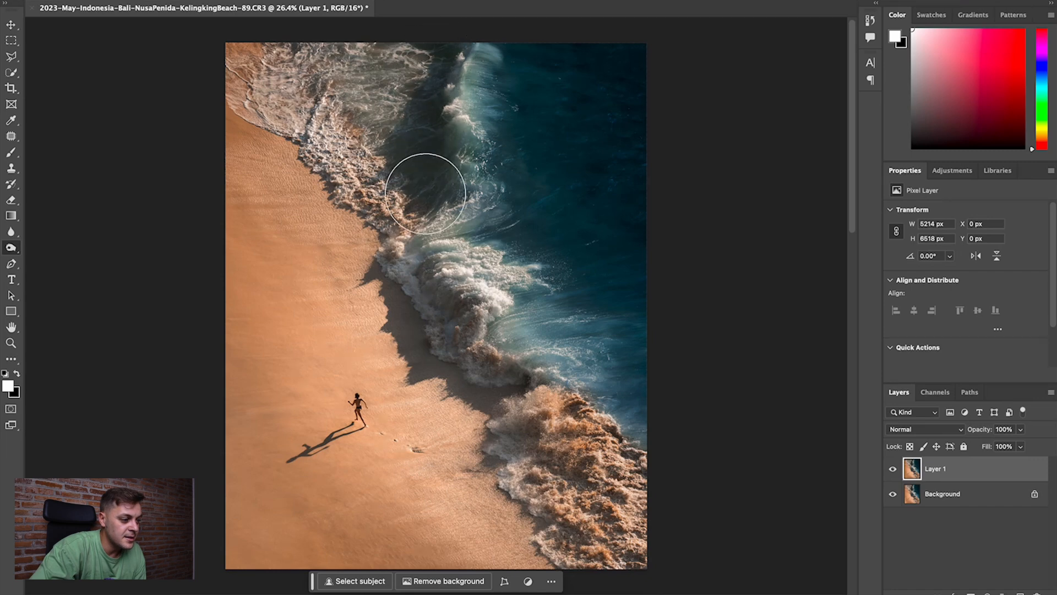
pyautogui.moveTo(397, 266)
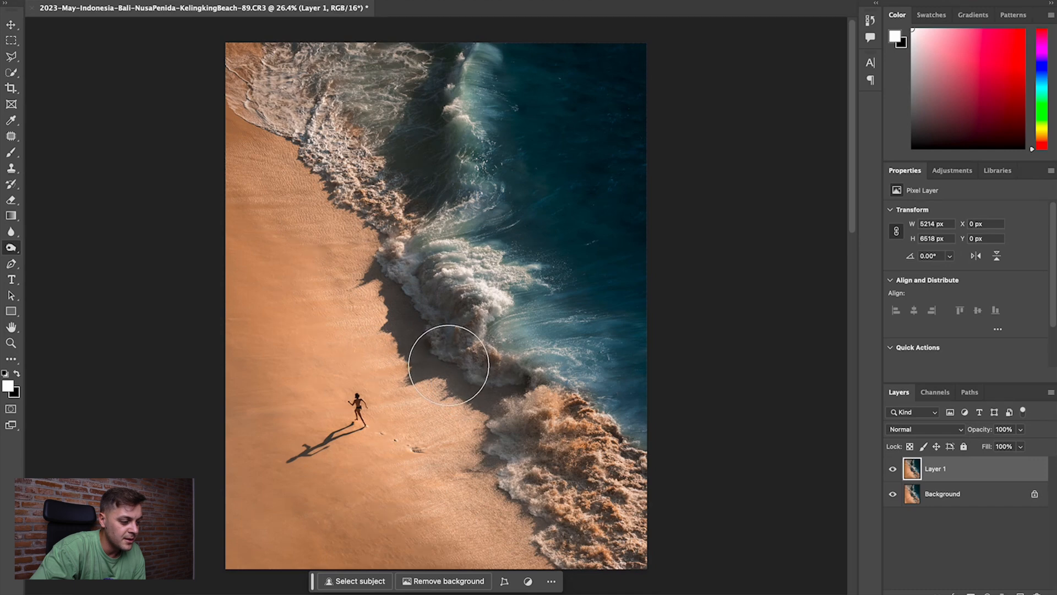
pyautogui.moveTo(421, 135)
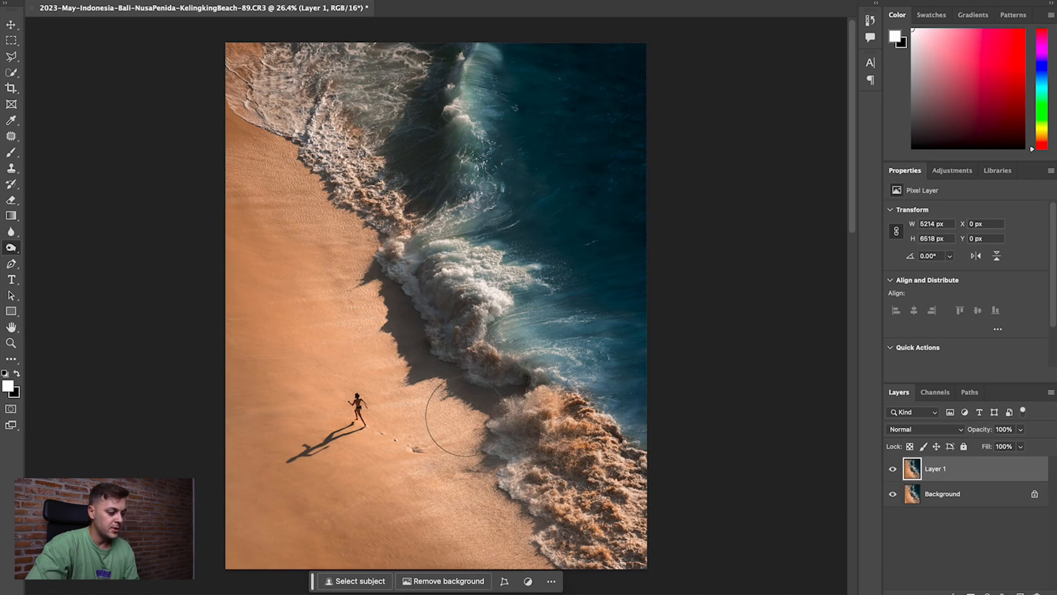
pyautogui.moveTo(477, 397)
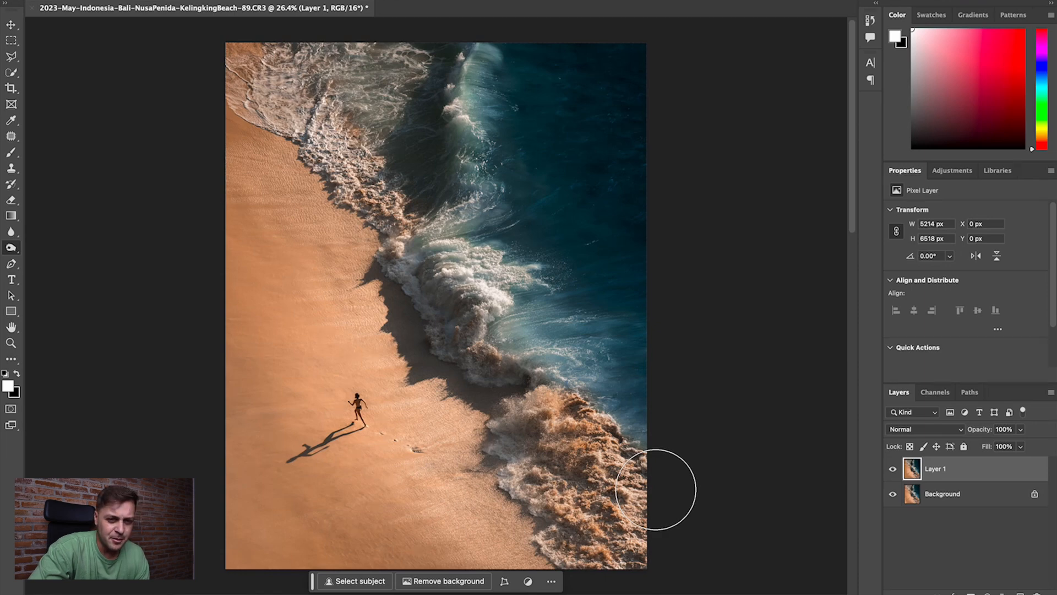
pyautogui.moveTo(122, 231)
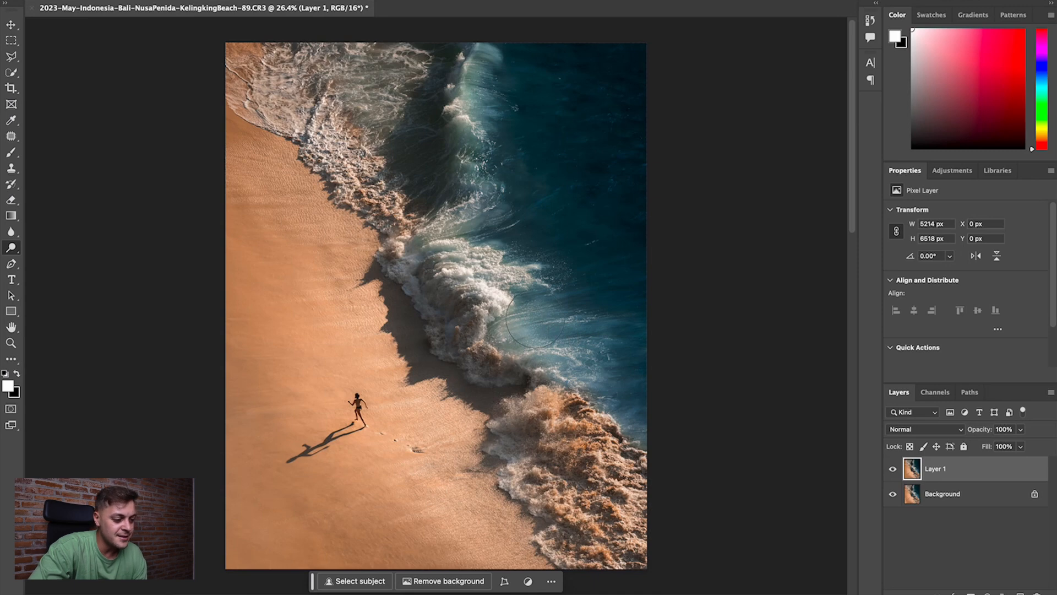
pyautogui.moveTo(482, 148)
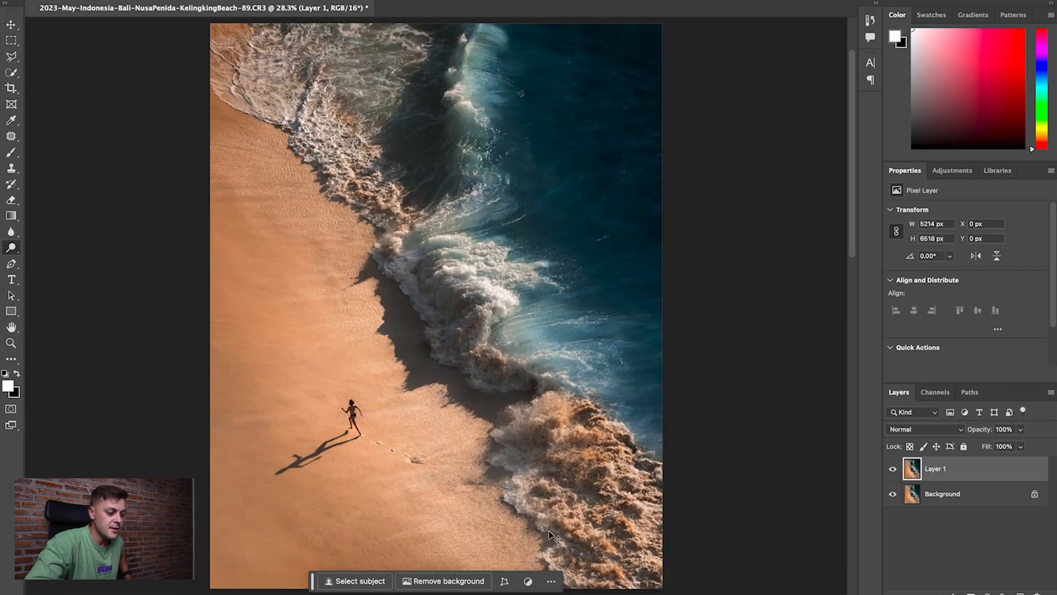
# Step: Hide Layer 1 to compare the dodged wave crests against the original photo
pyautogui.click(893, 468)
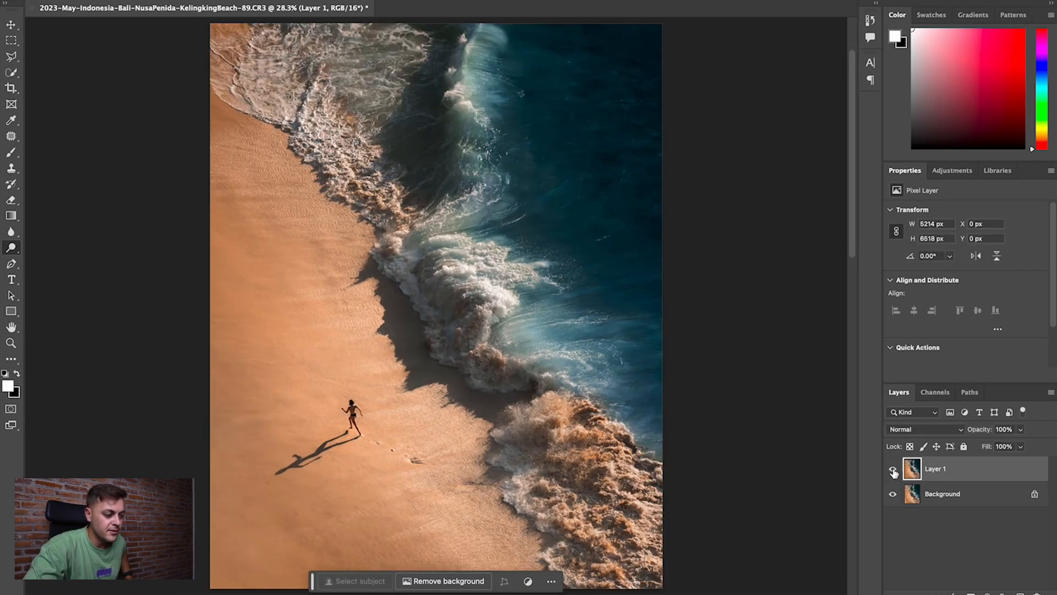